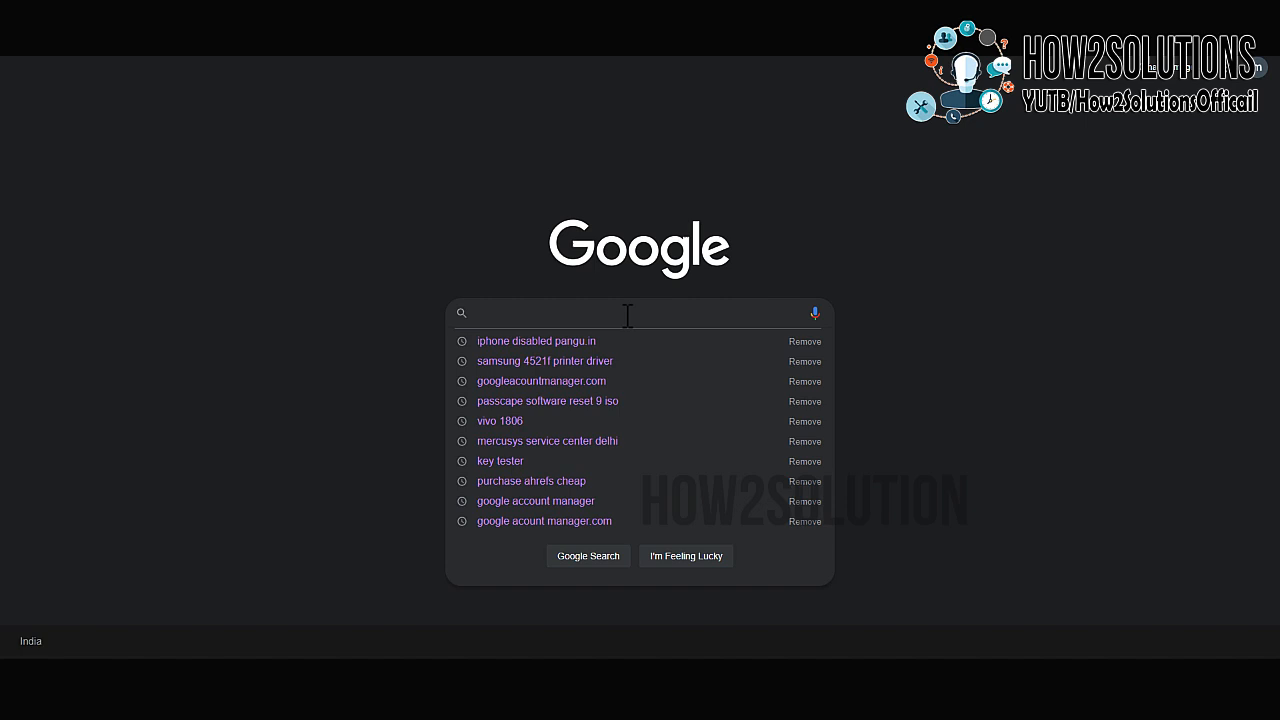
Search Google for 'iphone disabled fix pangu.in'.
text(iphone)
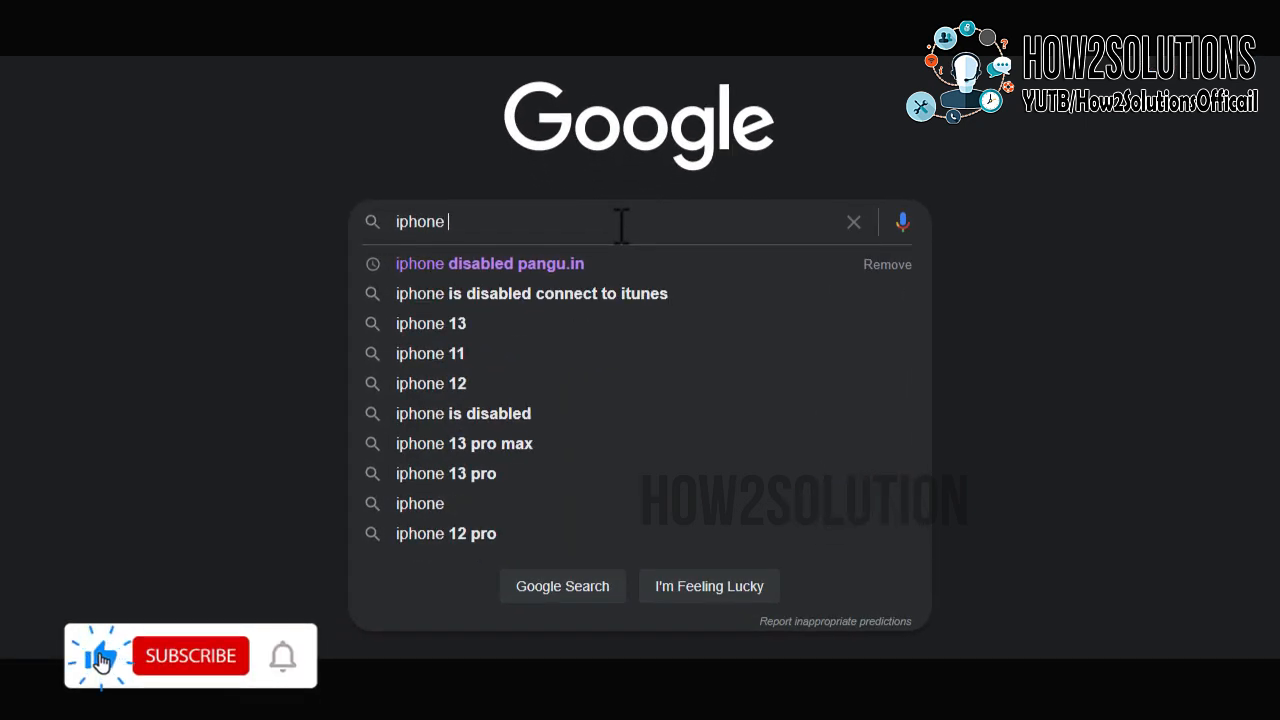
text(disab)
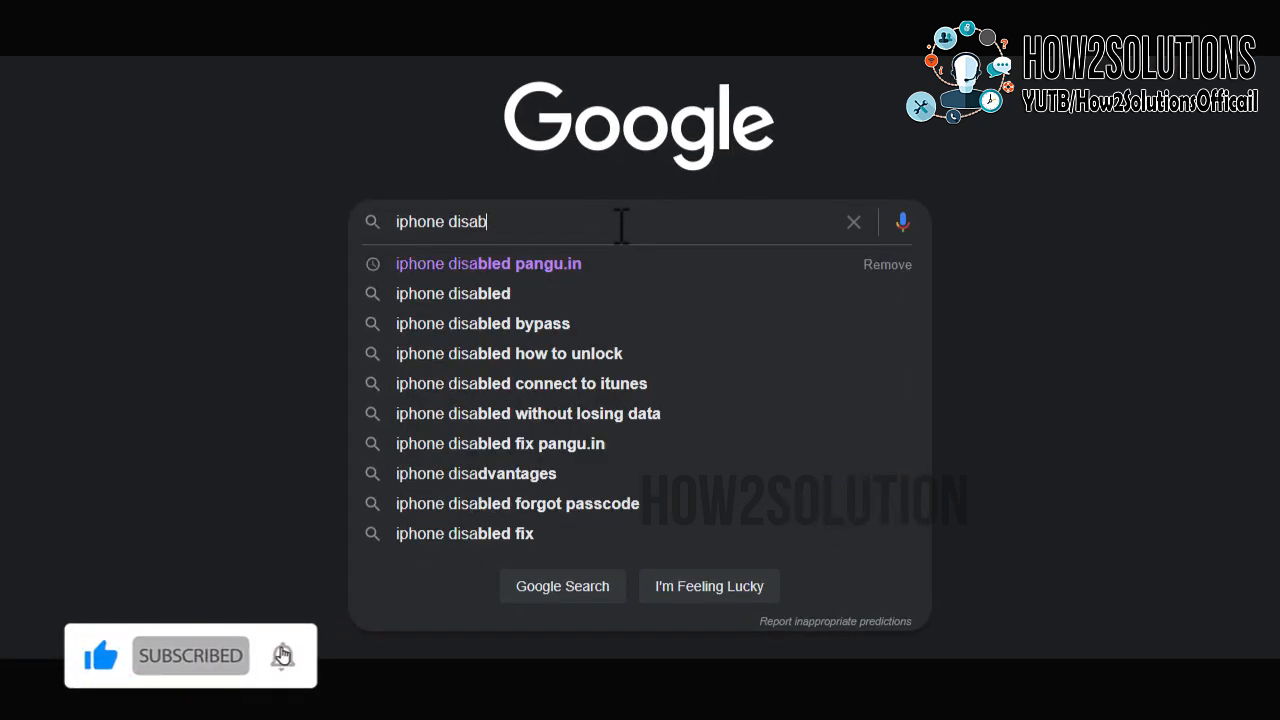
text(led)
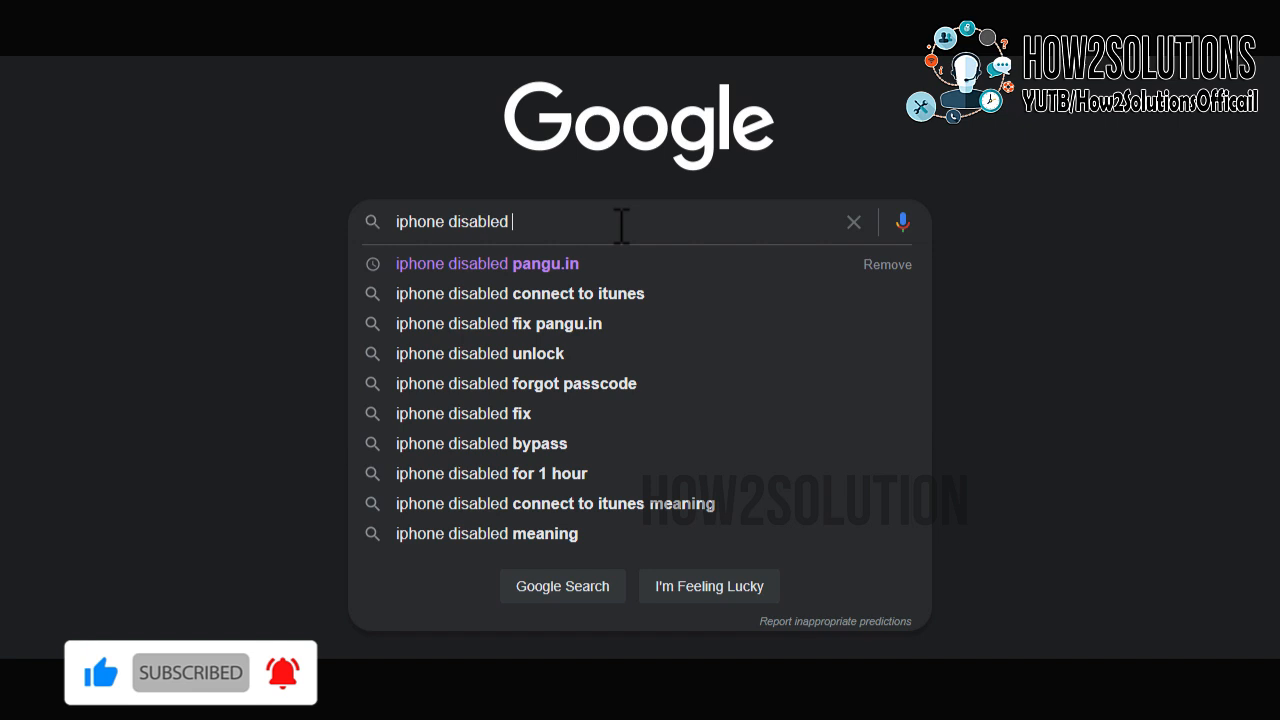
text(fix pan)
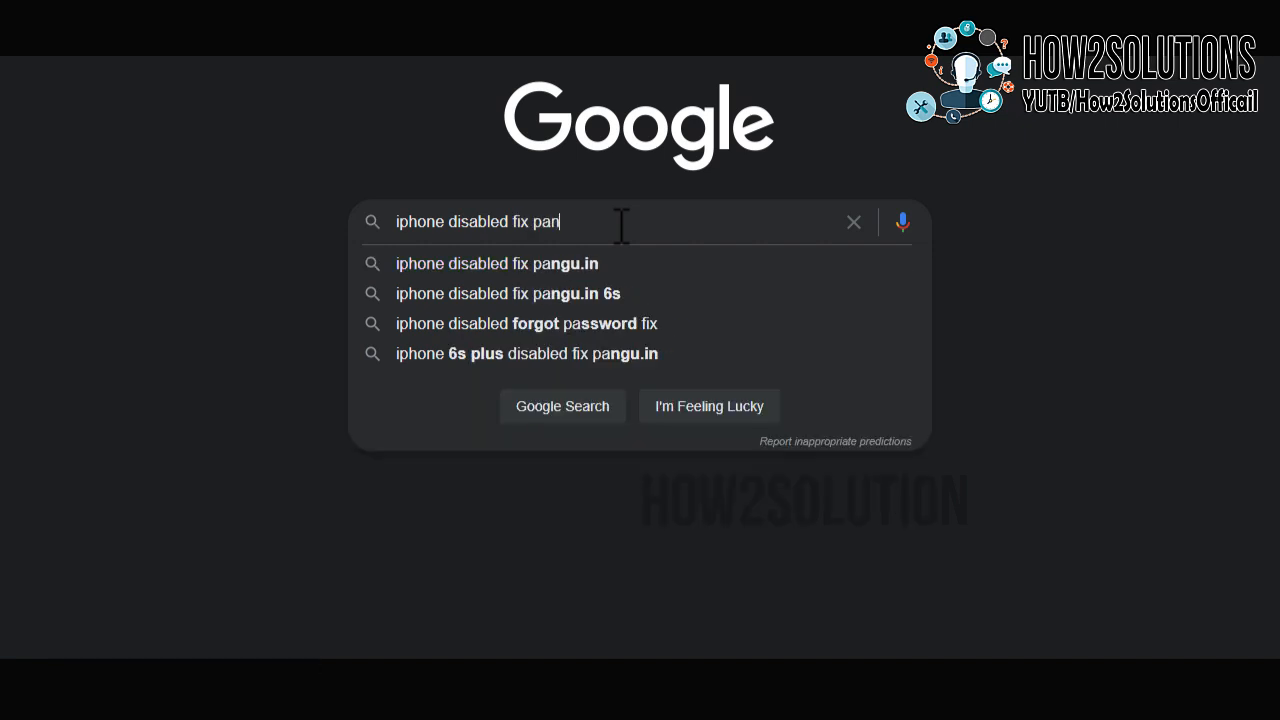
text(gu.in)
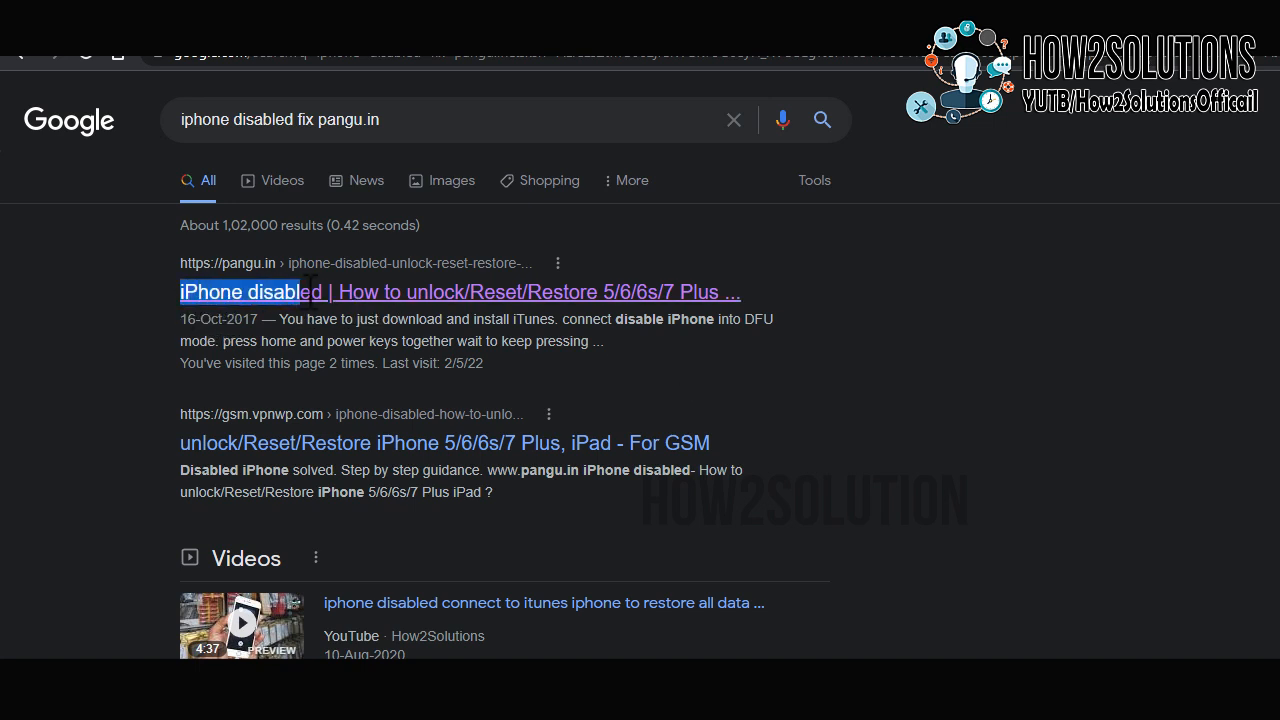
mouse_move(595, 315)
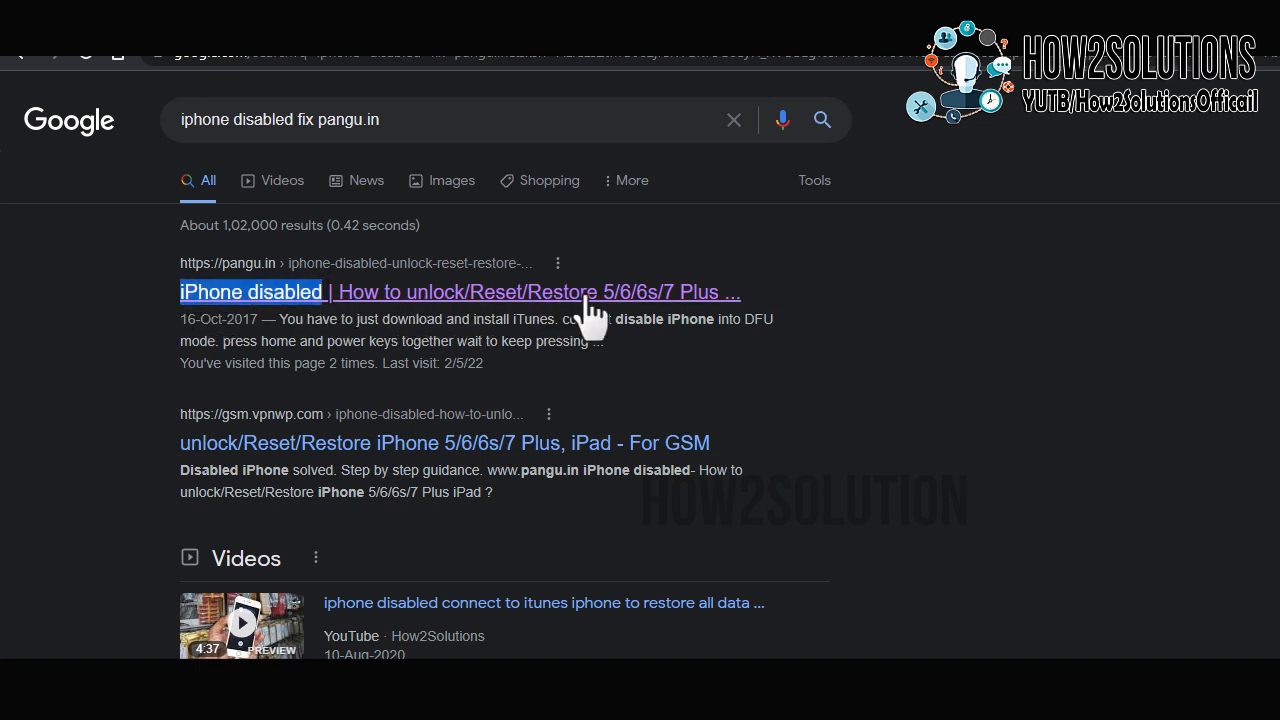
Open the pangu.in disabled-iPhone unlock article and scroll to its unlock instructions.
click(461, 291)
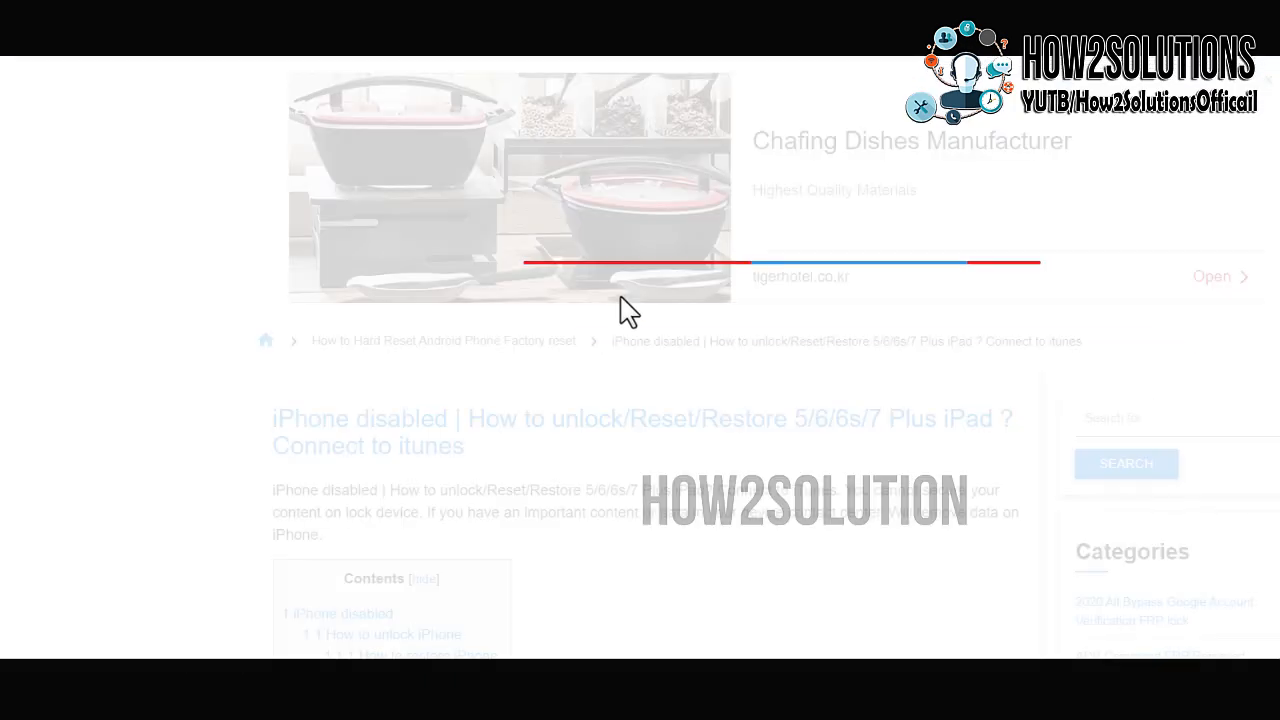
scroll(down, 3)
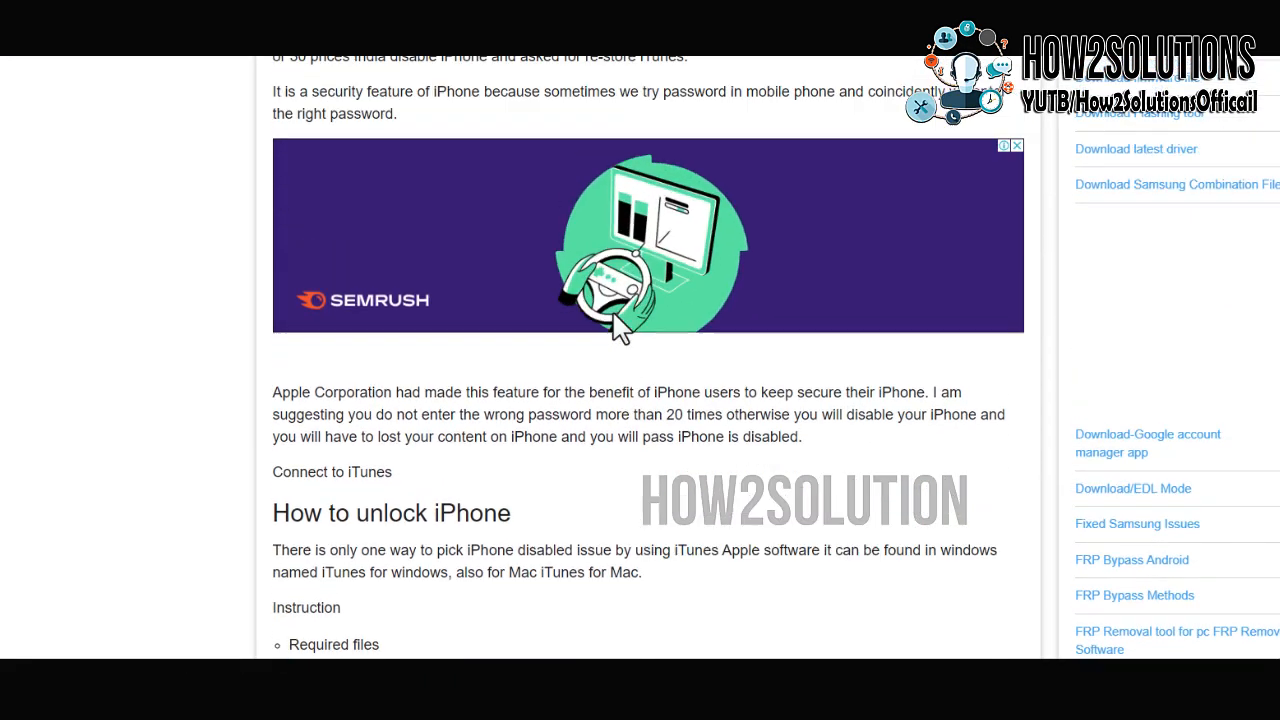
scroll(down, 3)
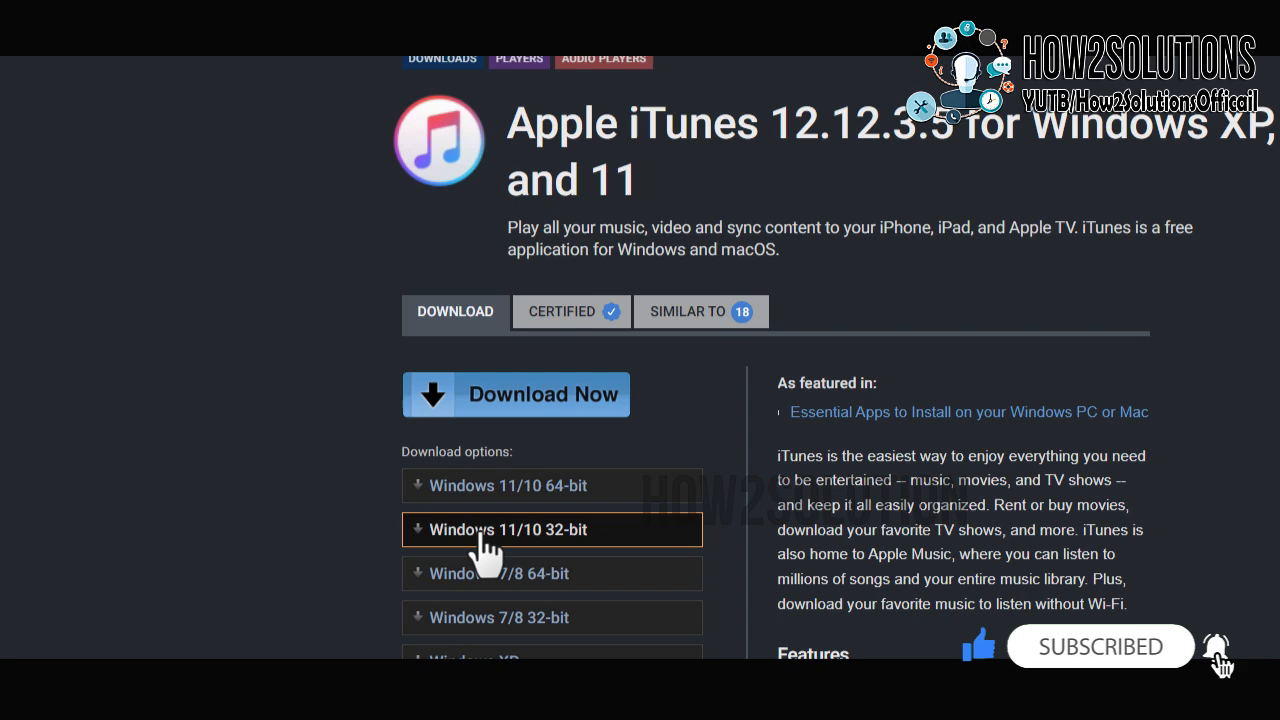
scroll(down, 3)
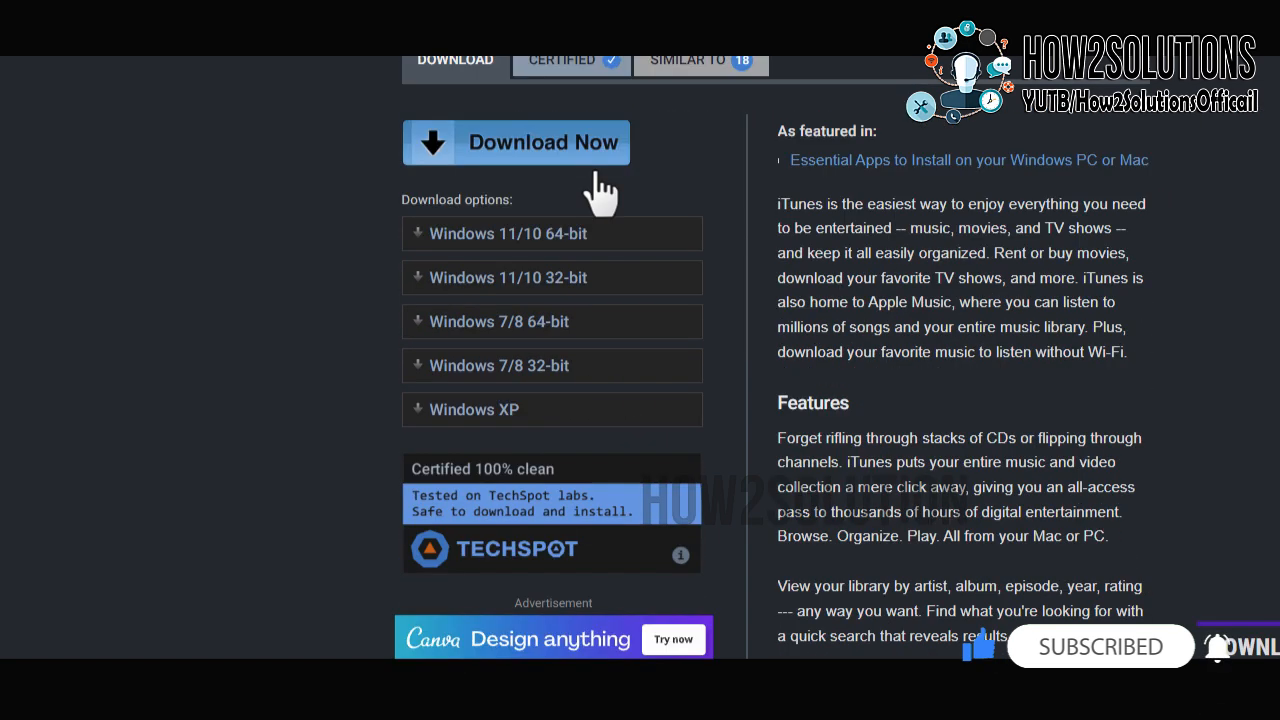
scroll(up, 3)
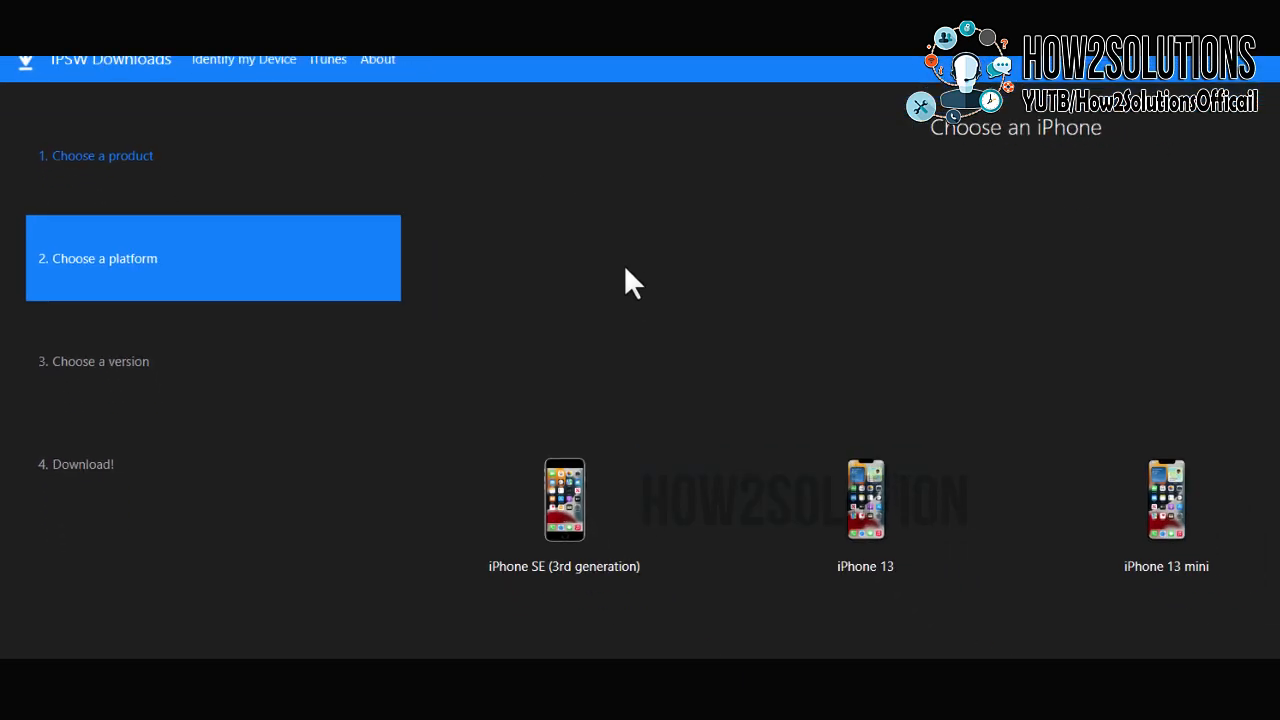
Scroll through the ipsw.me Choose an iPhone grid to find the model.
scroll(down, 3)
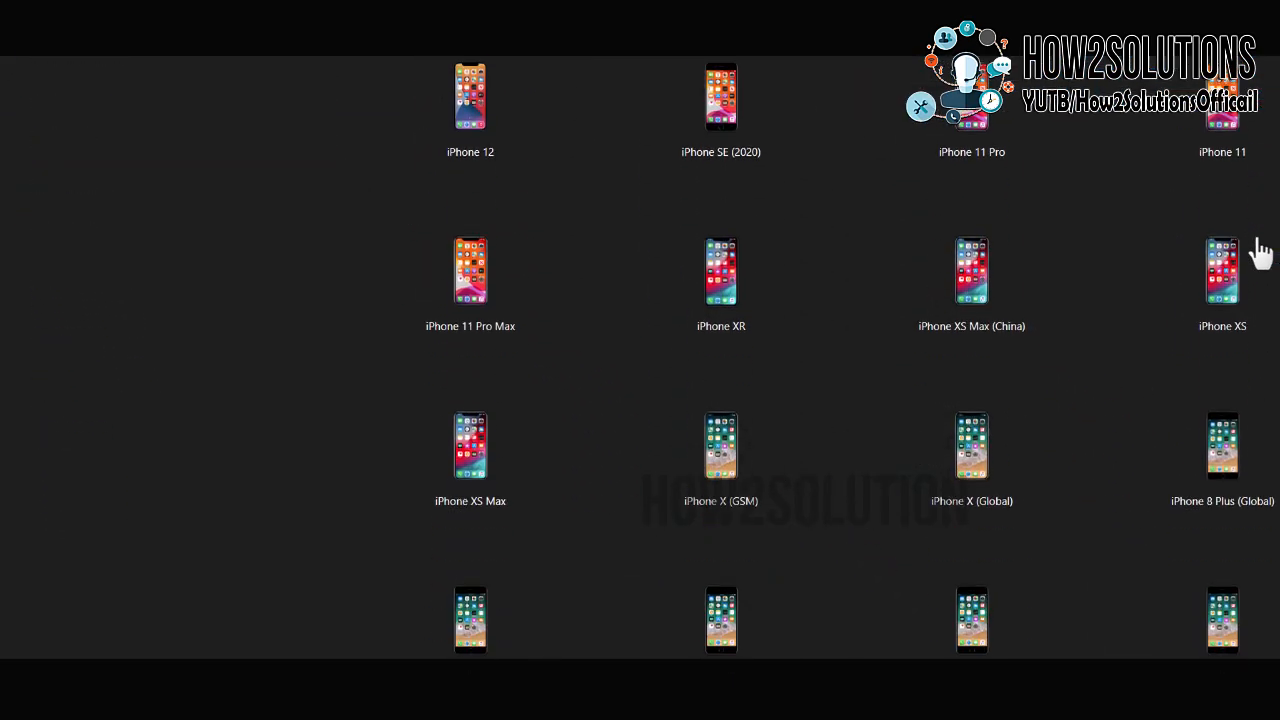
scroll(down, 3)
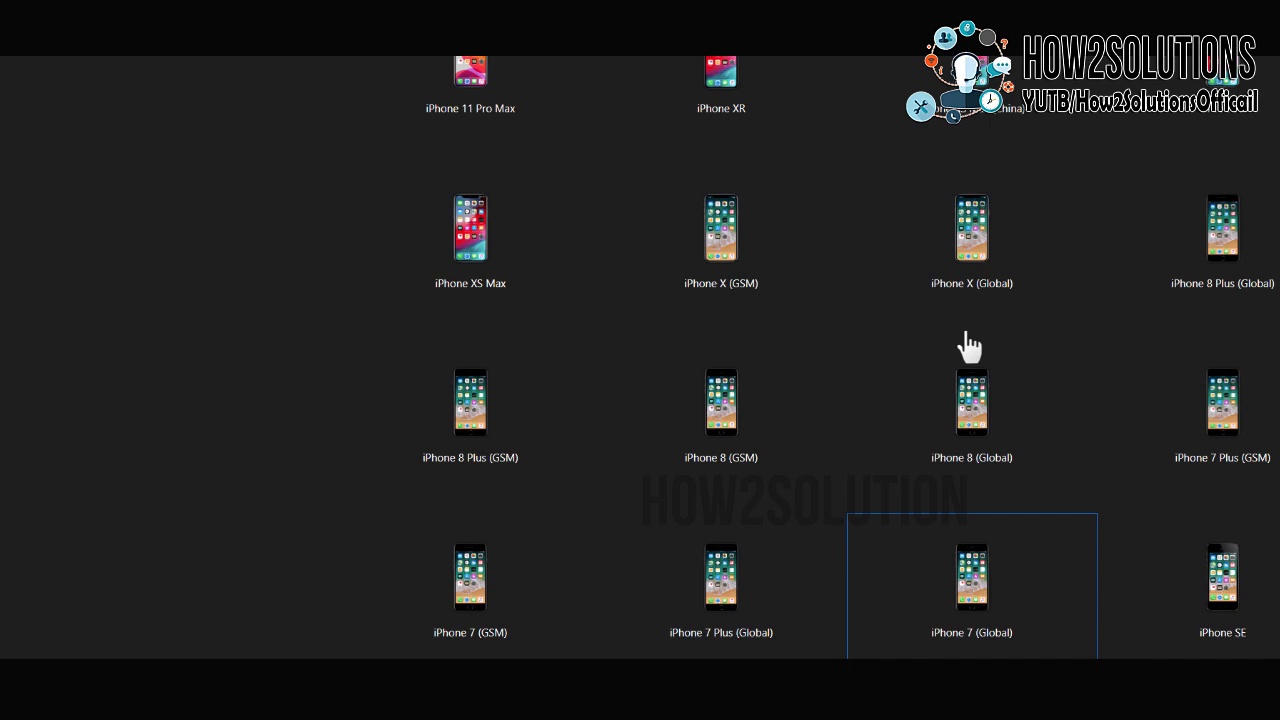
scroll(up, 3)
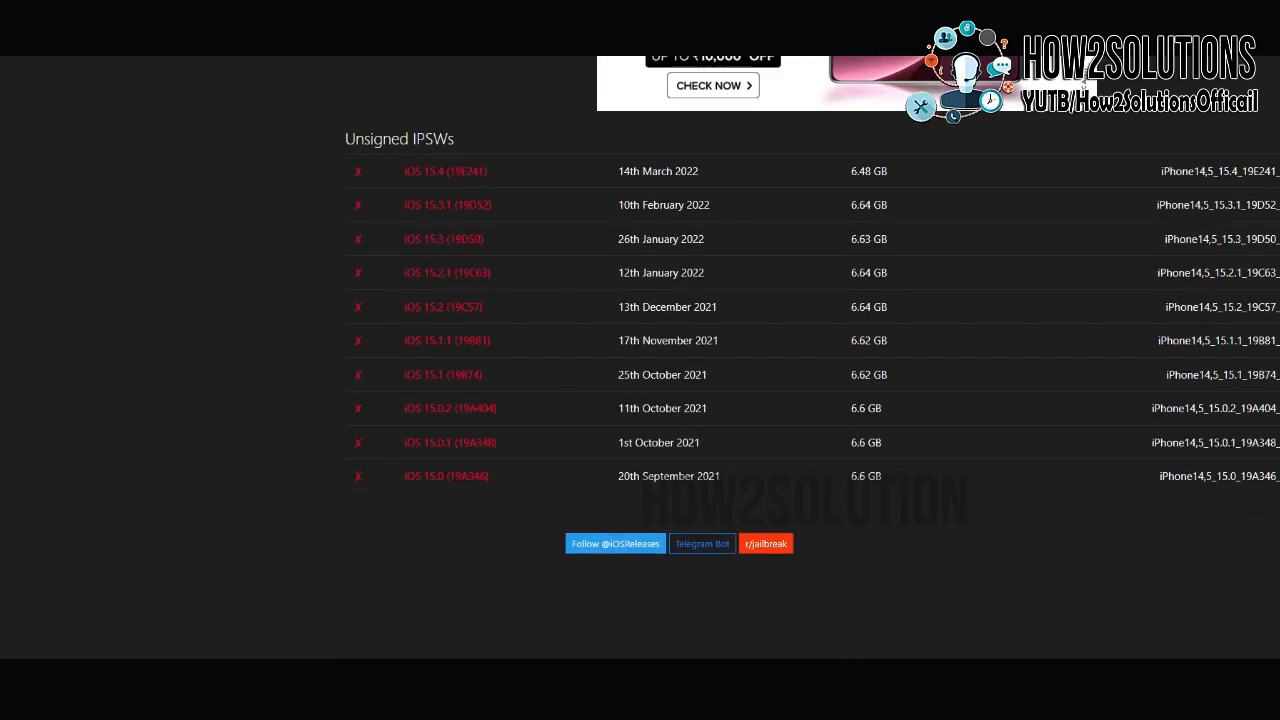
Select the signed iOS 15.4.1 (19E258) firmware and download the 6.48 GB IPSW.
scroll(down, 3)
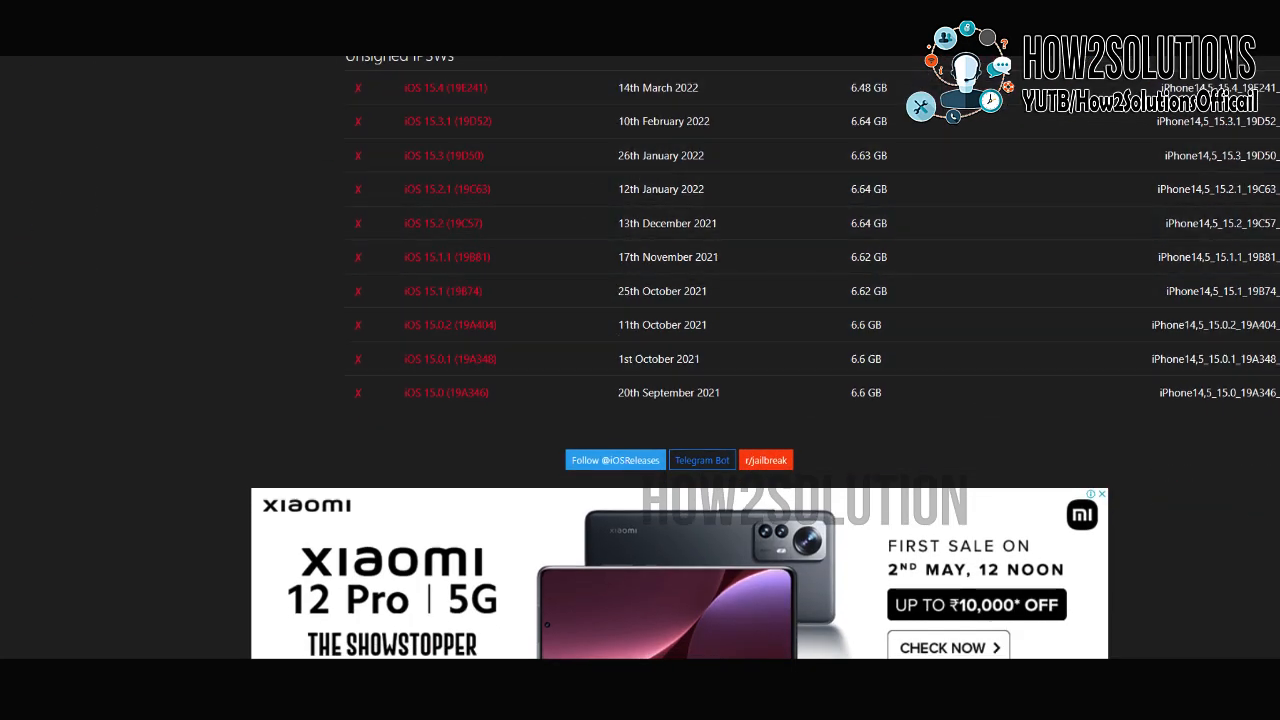
scroll(up, 3)
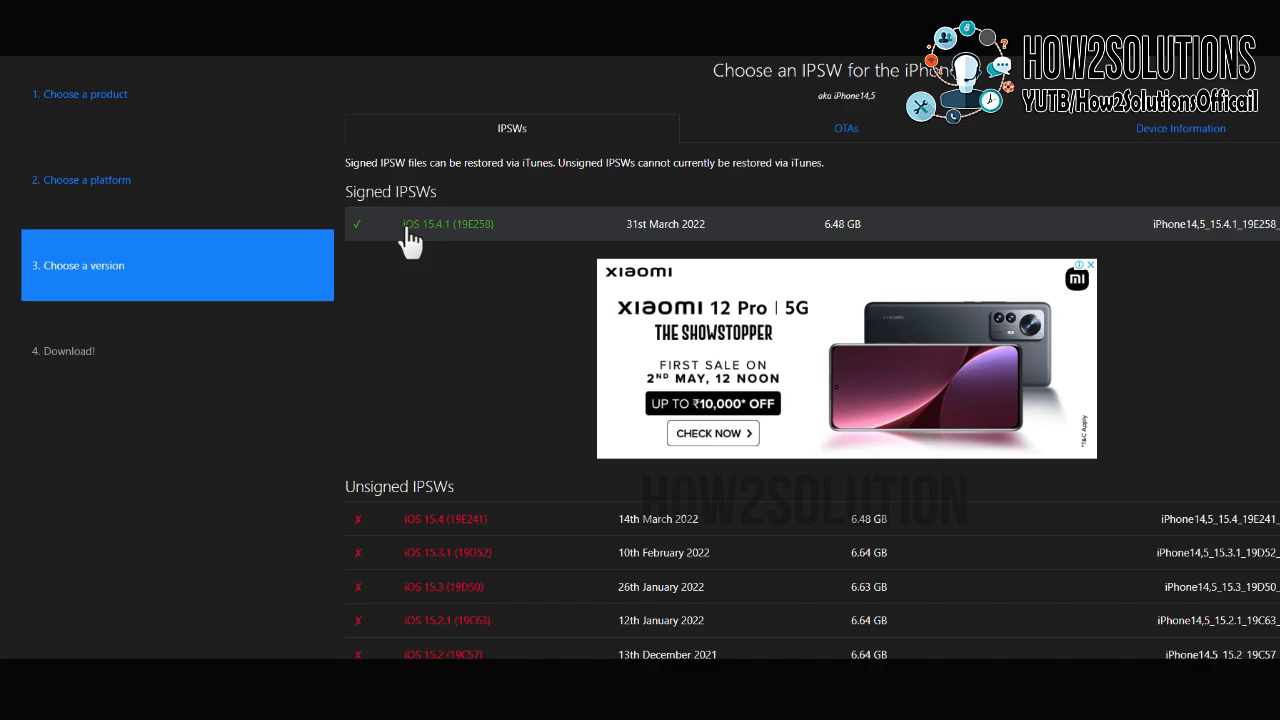
click(448, 223)
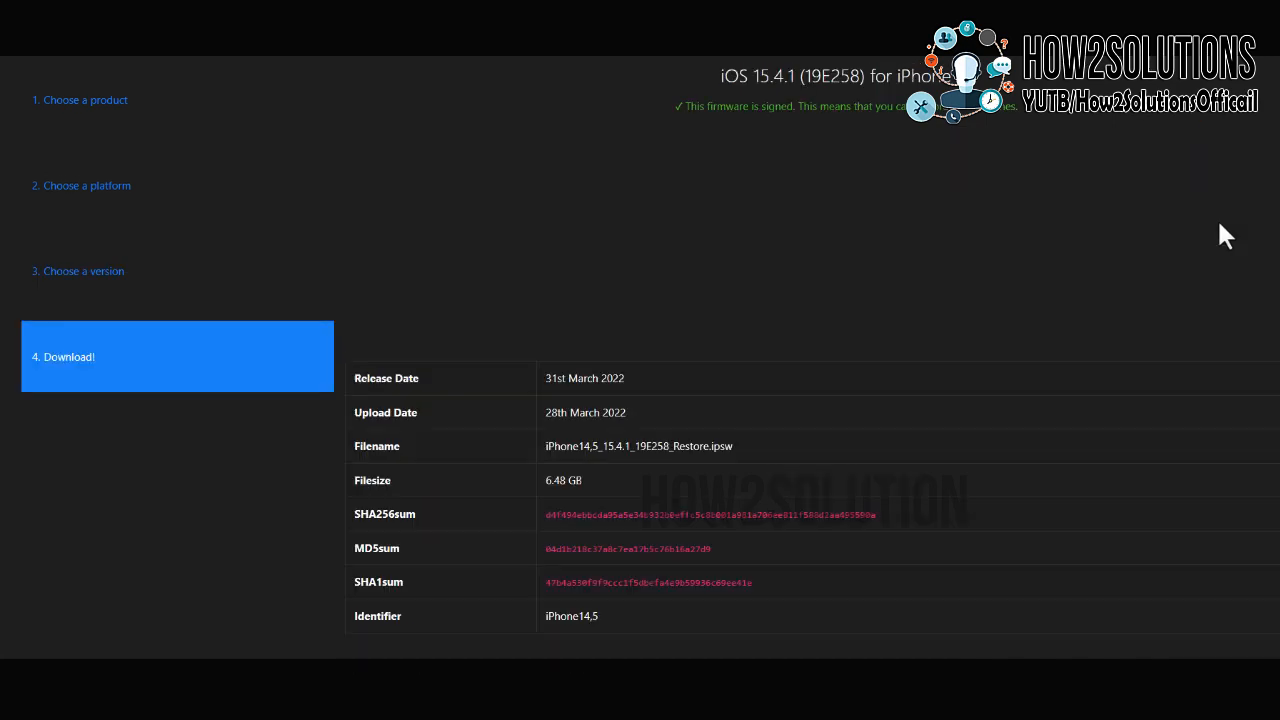
scroll(down, 3)
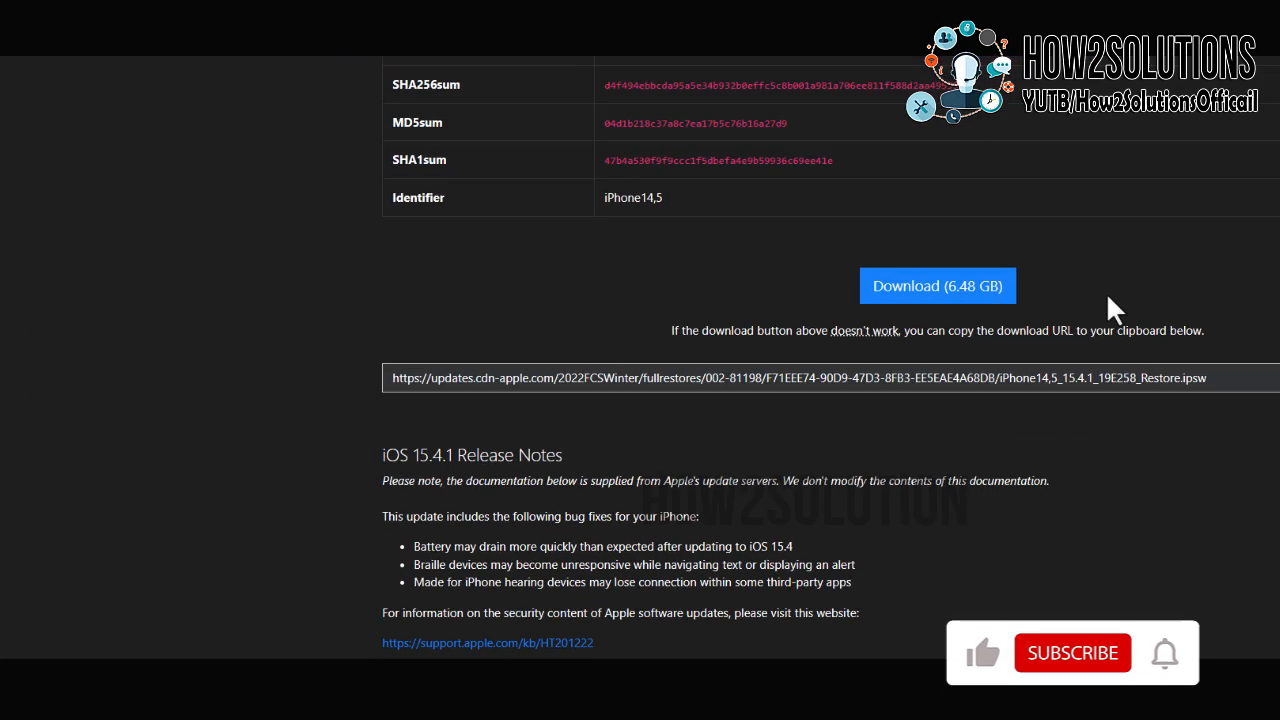
click(936, 285)
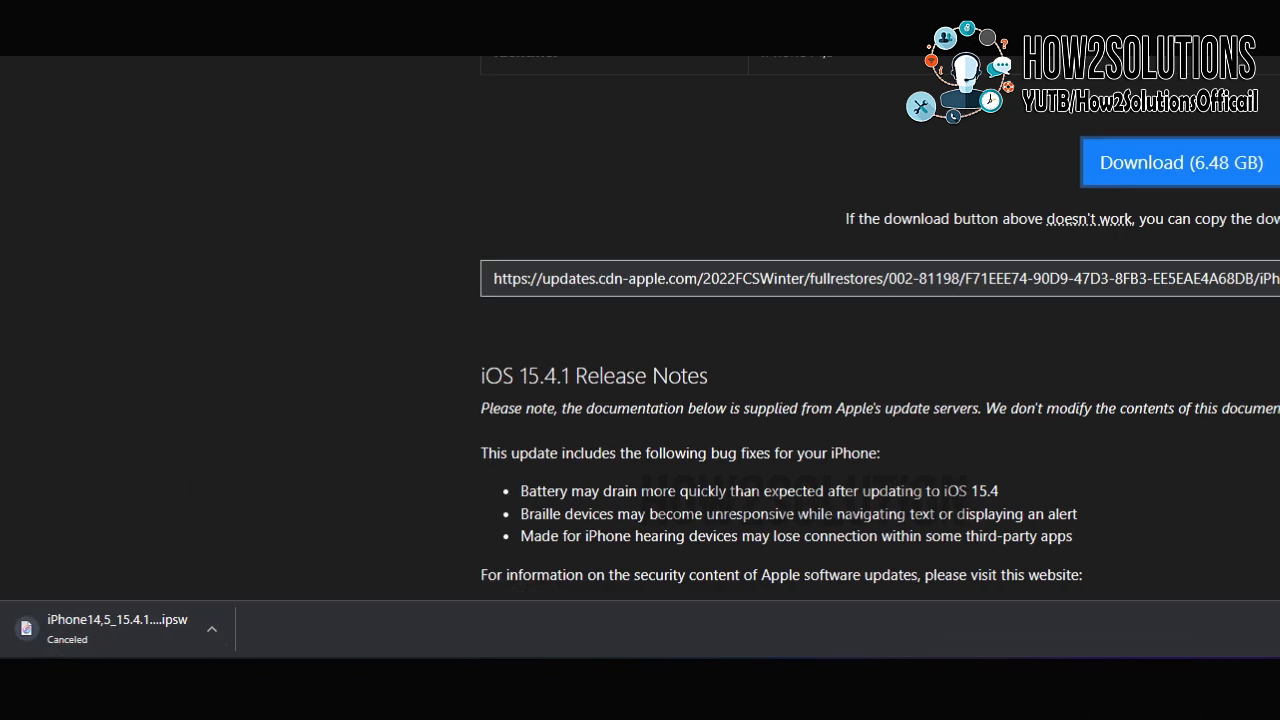
Search 'itunes' in the Windows Start menu and launch the iTunes app.
click(454, 648)
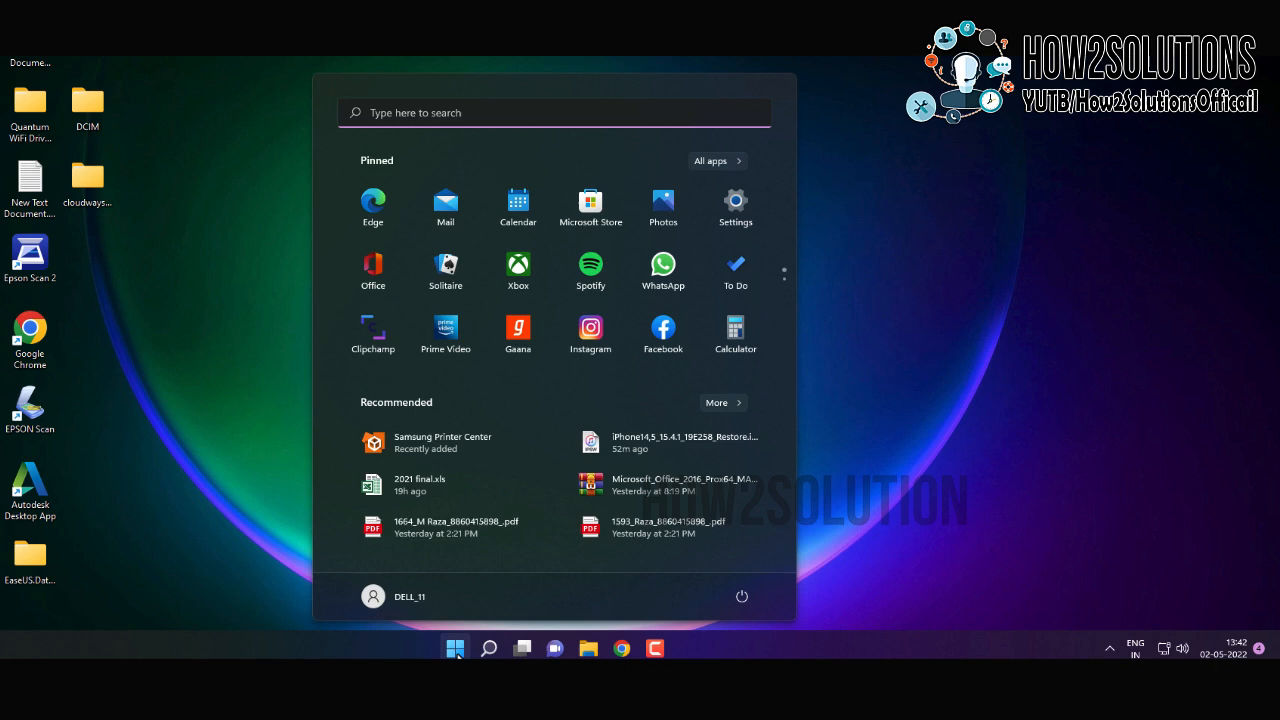
text(itunes)
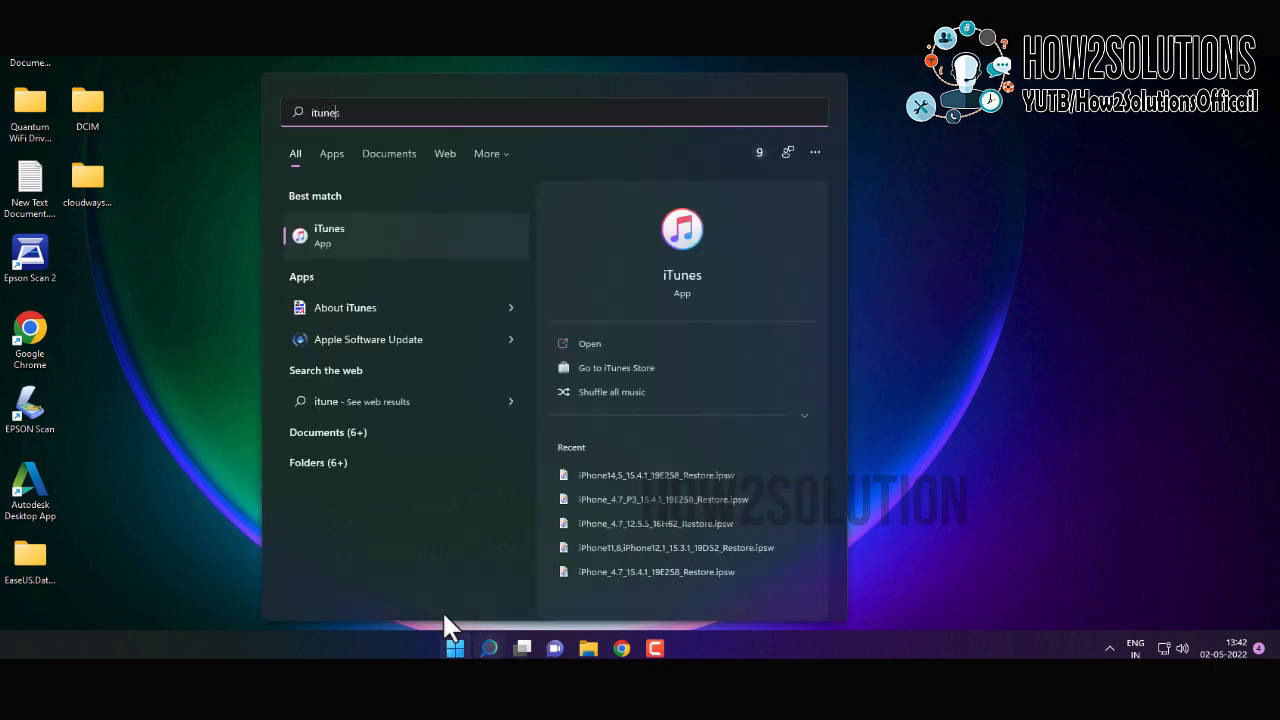
click(447, 167)
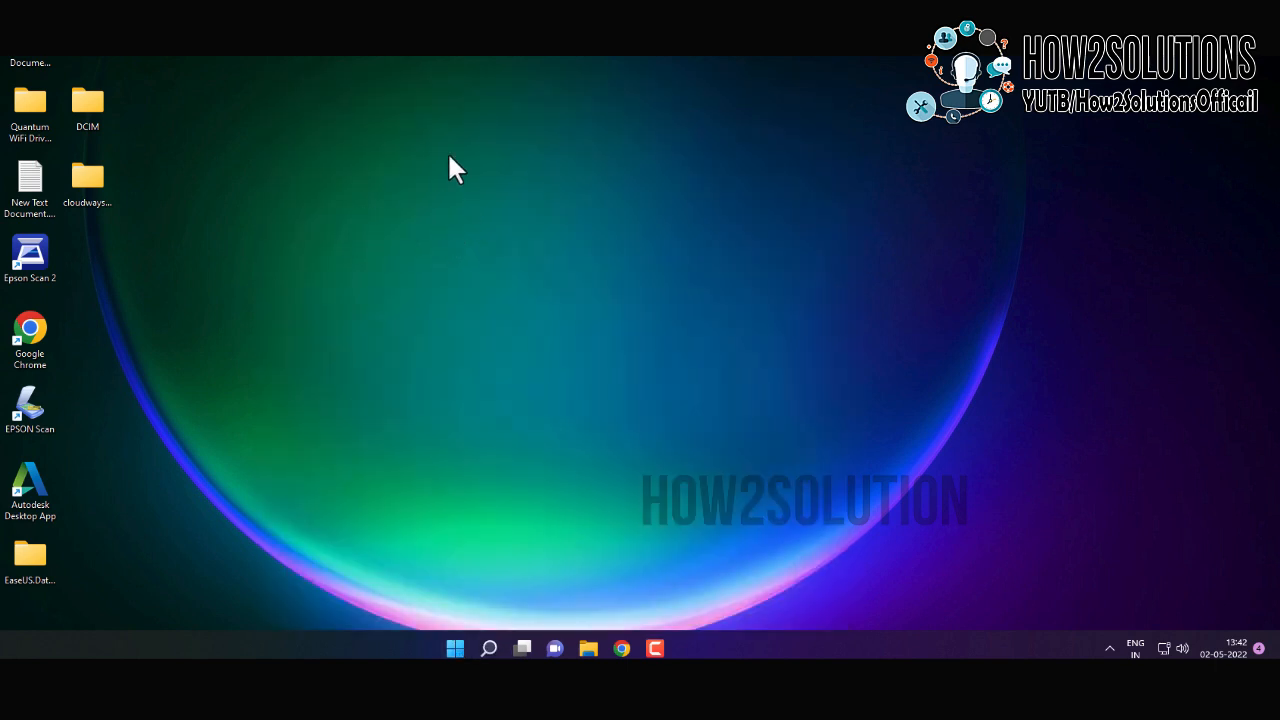